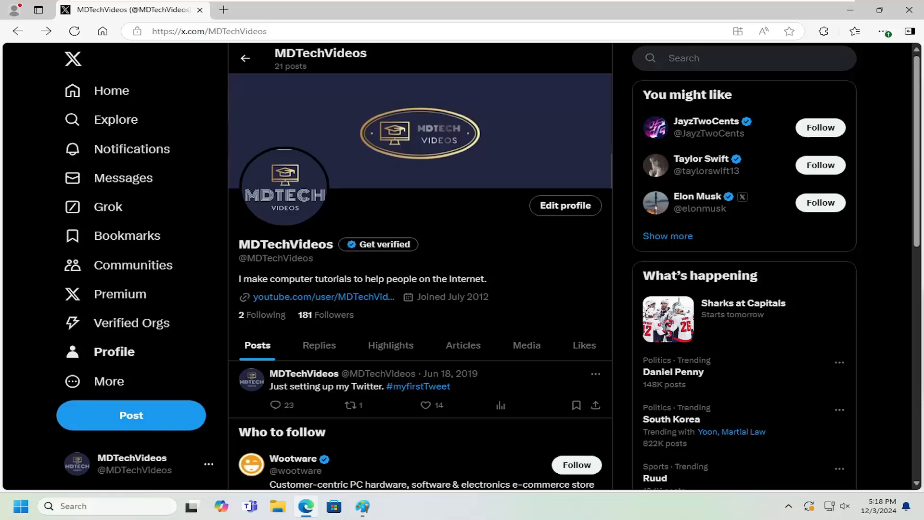
{"action": "mouse_move", "coordinate": [613, 313]}
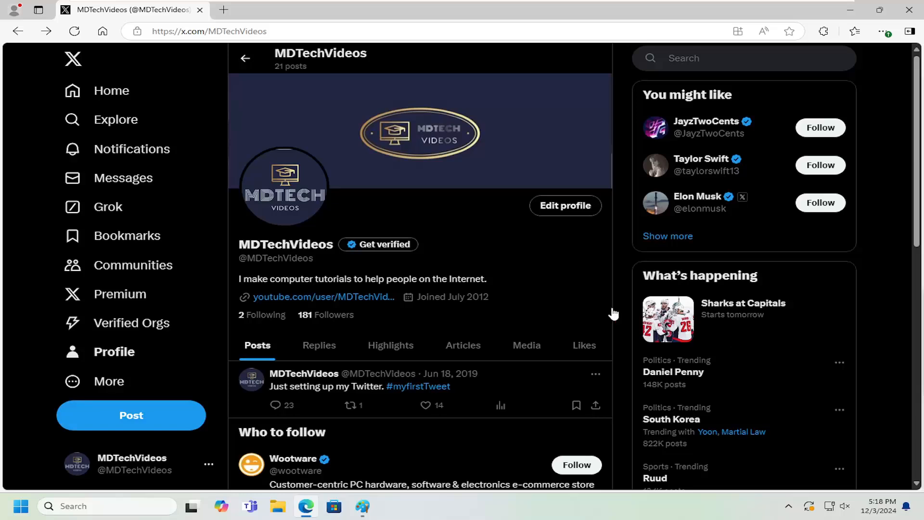
{"action": "mouse_move", "coordinate": [245, 195]}
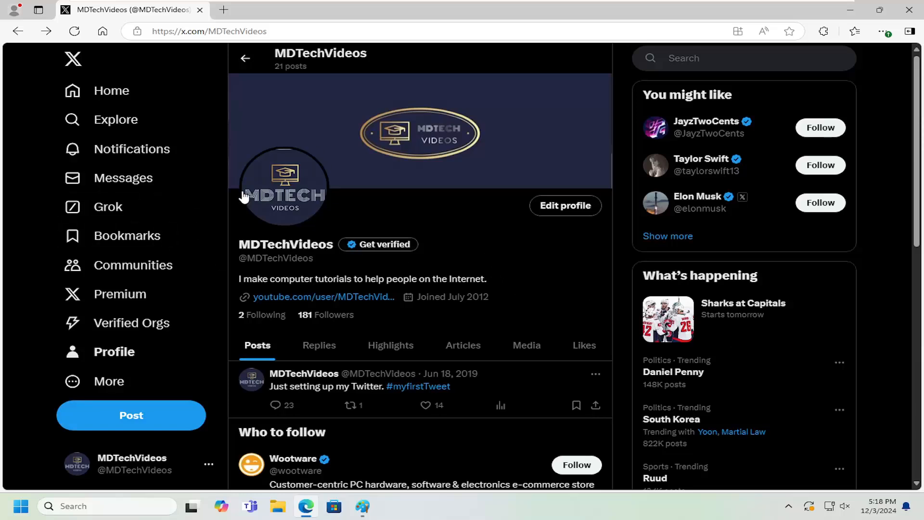
{"action": "mouse_move", "coordinate": [112, 352]}
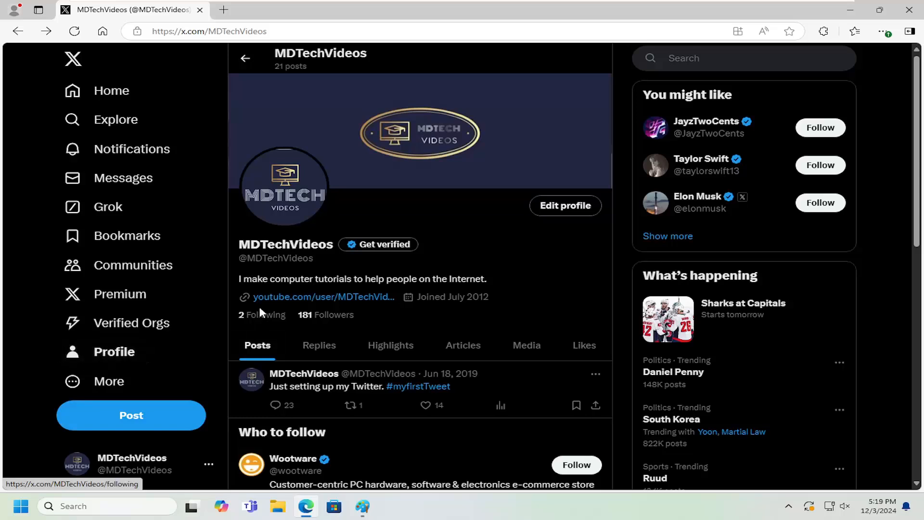
{"action": "mouse_move", "coordinate": [255, 323]}
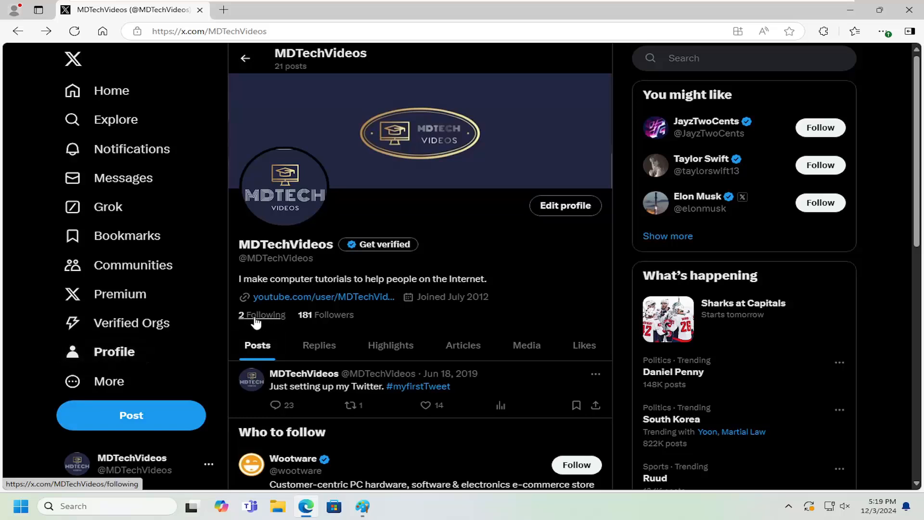
{"action": "left_click", "coordinate": [261, 314]}
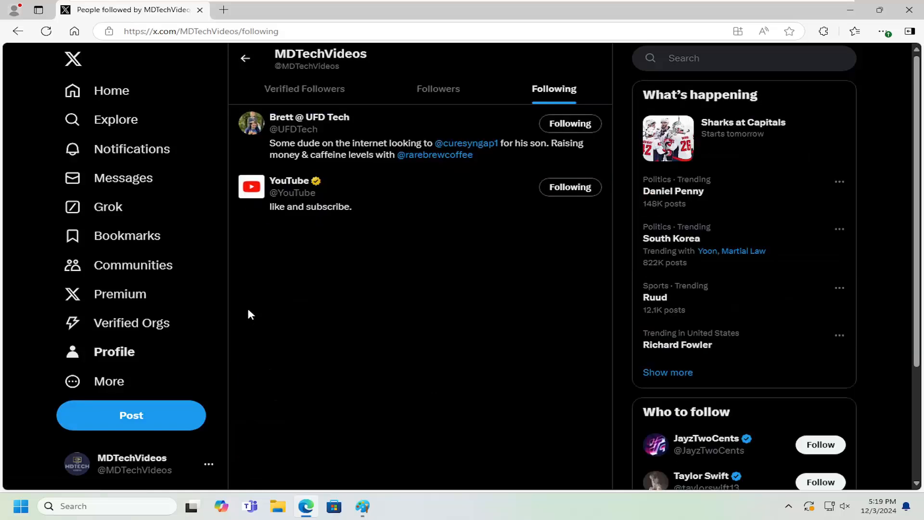
{"action": "mouse_move", "coordinate": [315, 192]}
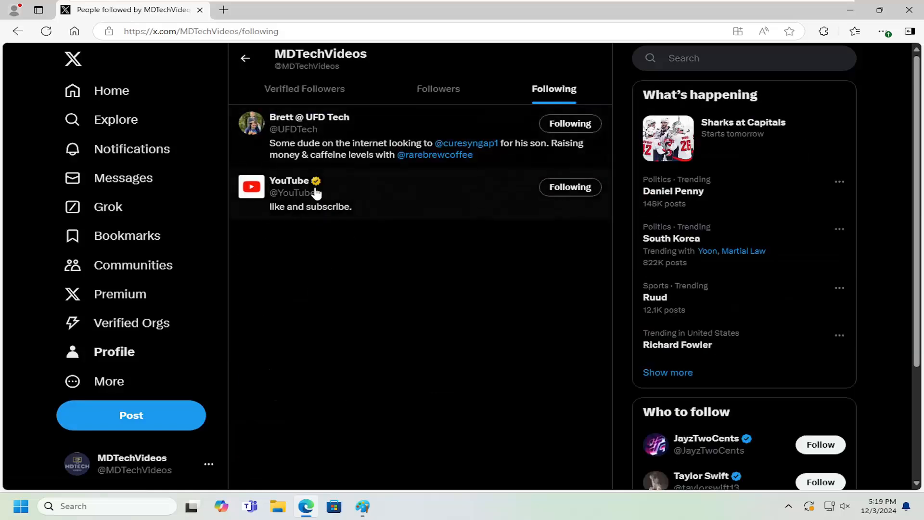
{"action": "mouse_move", "coordinate": [570, 124]}
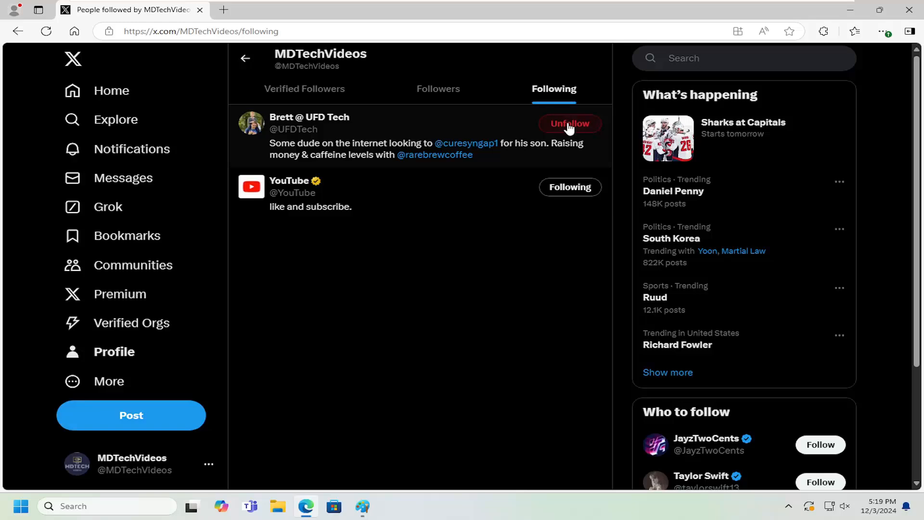
{"action": "left_click", "coordinate": [569, 123]}
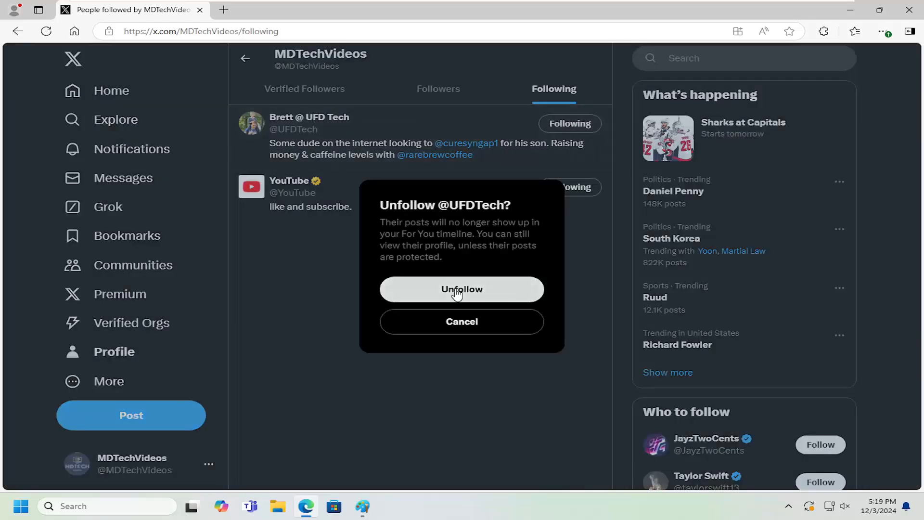
{"action": "left_click", "coordinate": [461, 289]}
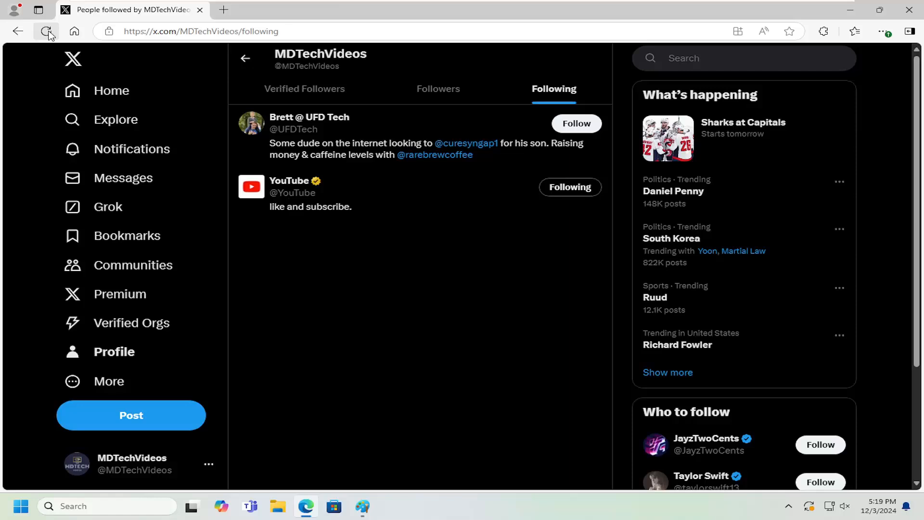
{"action": "left_click", "coordinate": [46, 31]}
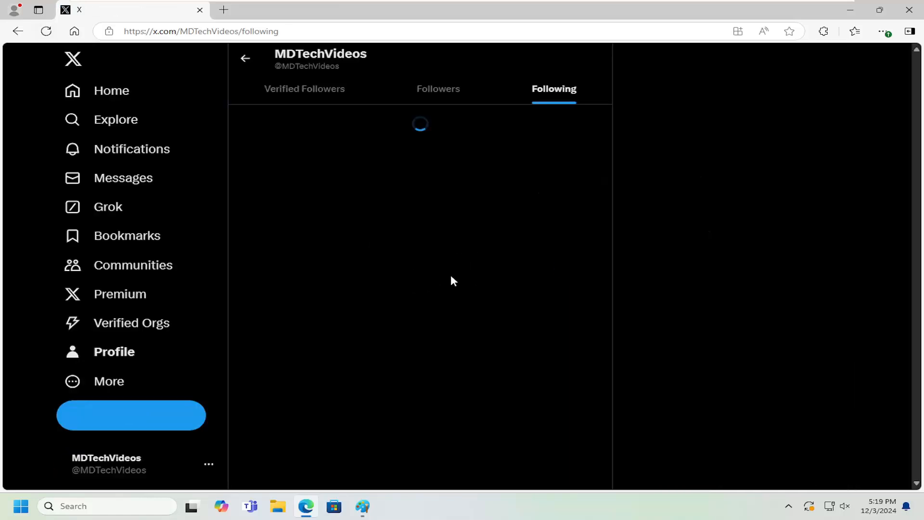